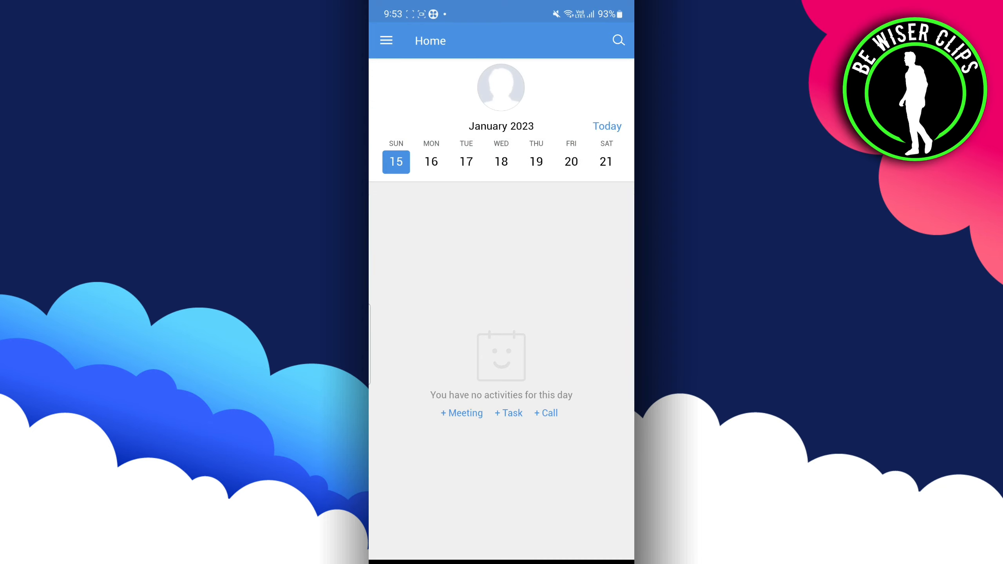
Step: Start a new meeting on Wednesday 18 January 2023 from the Home calendar
{"action": "left_click", "coordinate": [501, 161]}
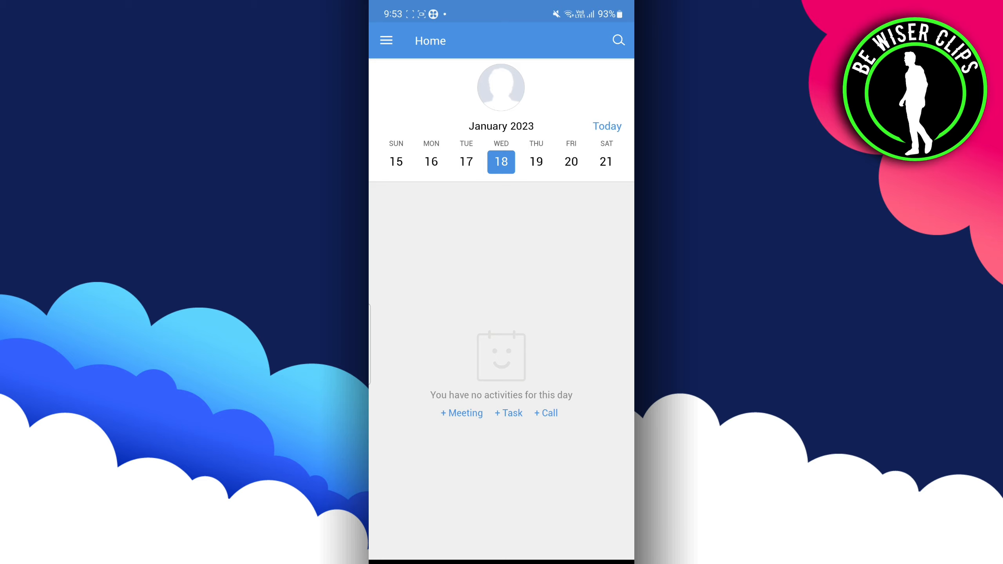
{"action": "left_click", "coordinate": [461, 412]}
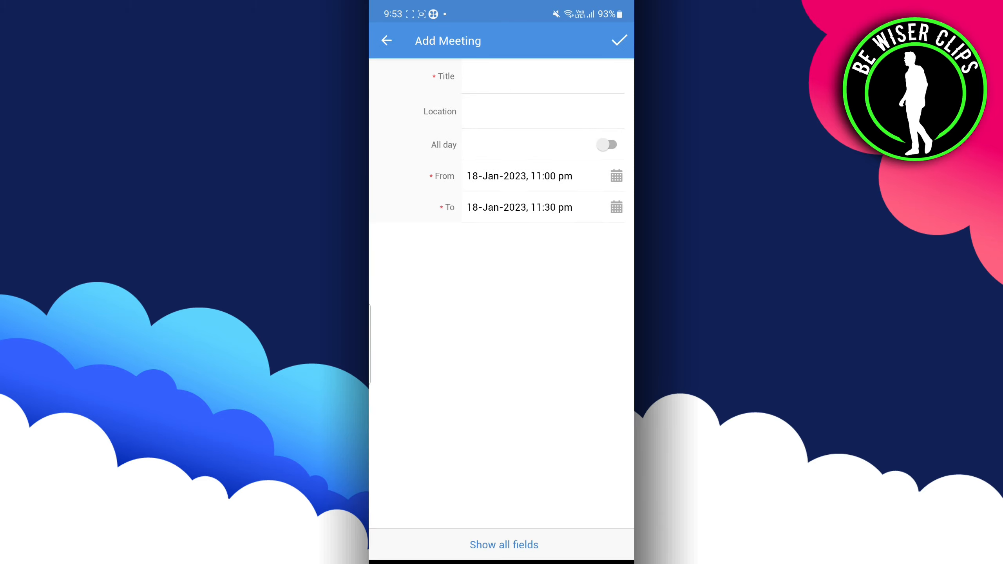
Step: Save the meeting titled 'Exam' in Delhi, keeping 11:00–11:30 pm
{"action": "left_click", "coordinate": [542, 76]}
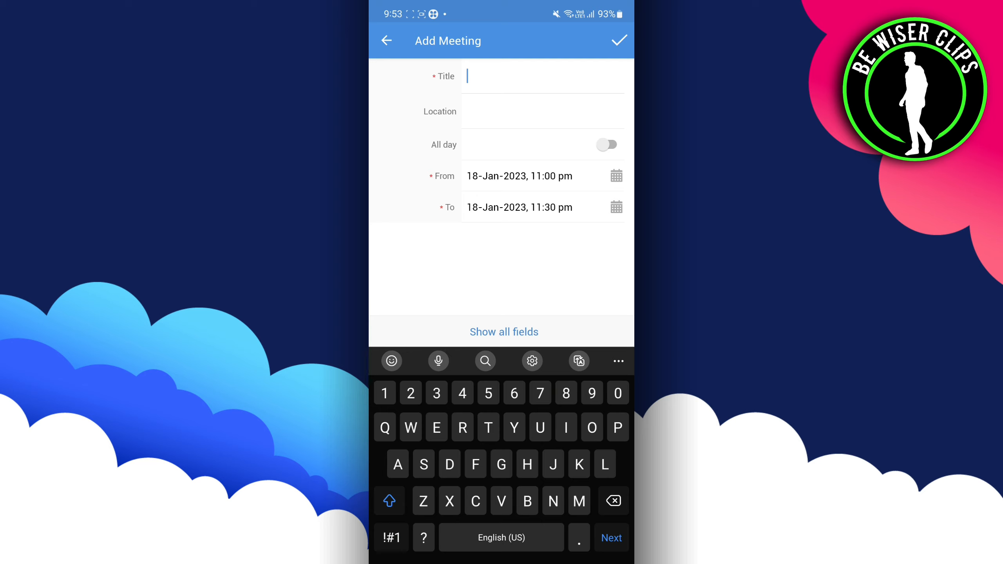
{"action": "type", "text": "Exam"}
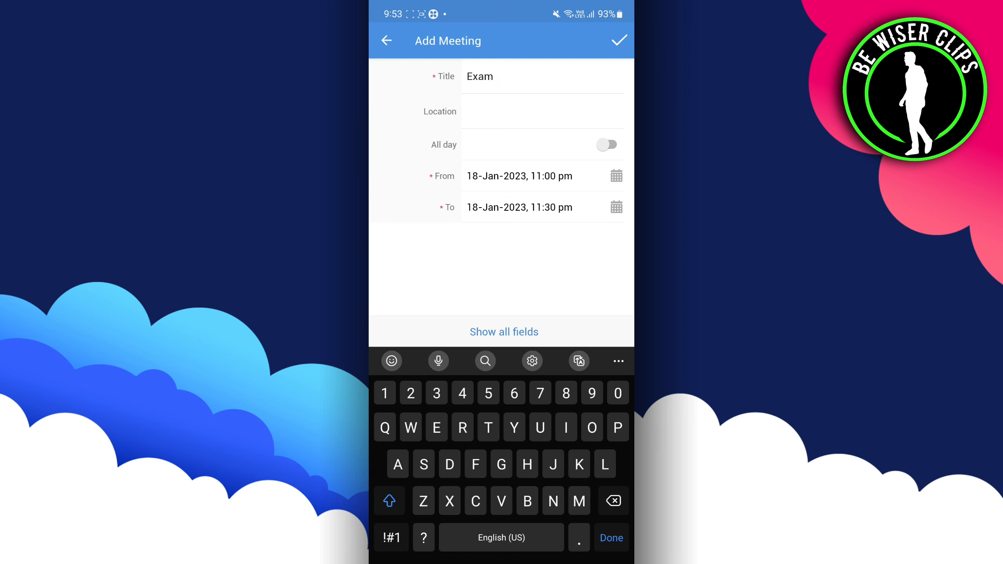
{"action": "type", "text": "Delhi"}
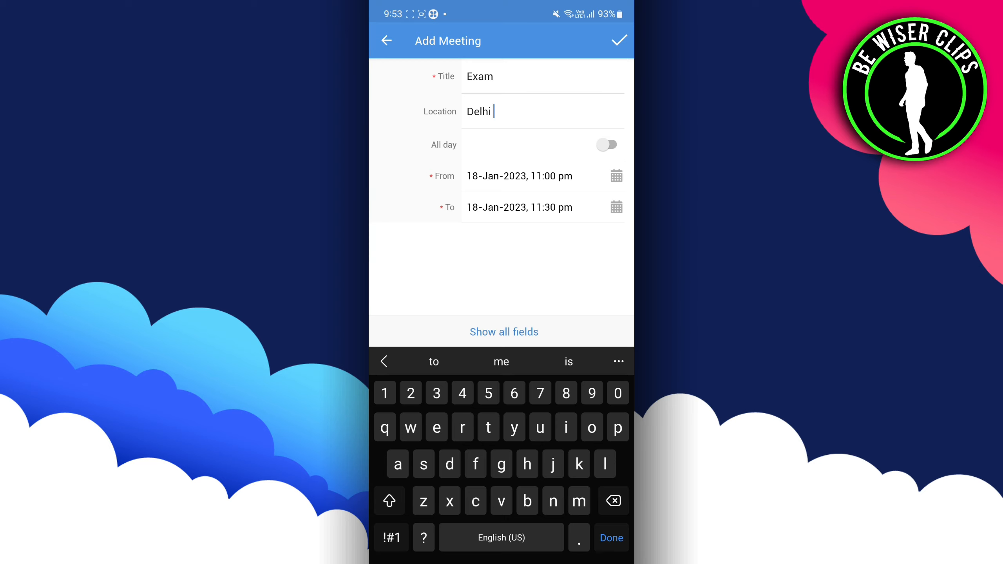
{"action": "left_click", "coordinate": [606, 144]}
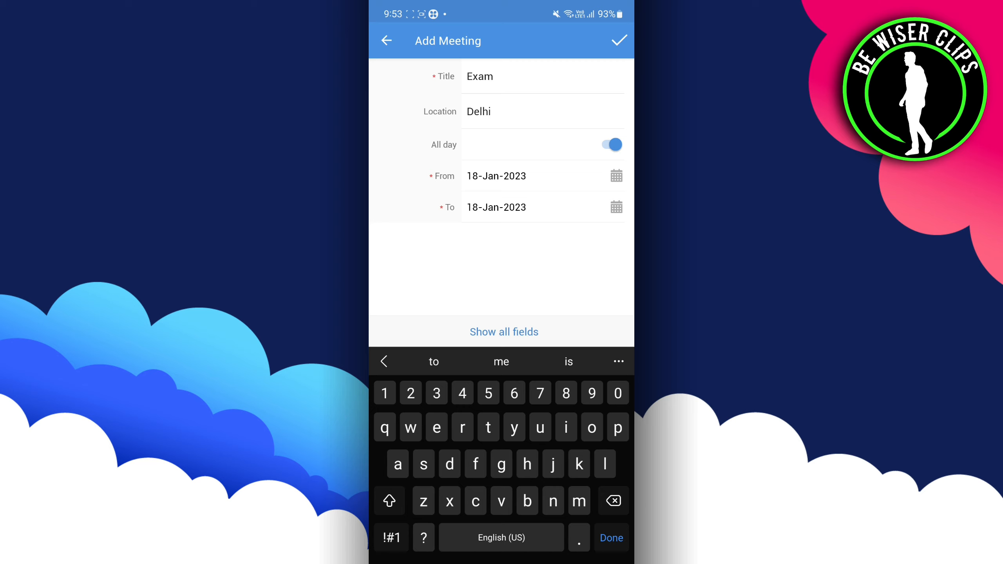
{"action": "left_click", "coordinate": [611, 145]}
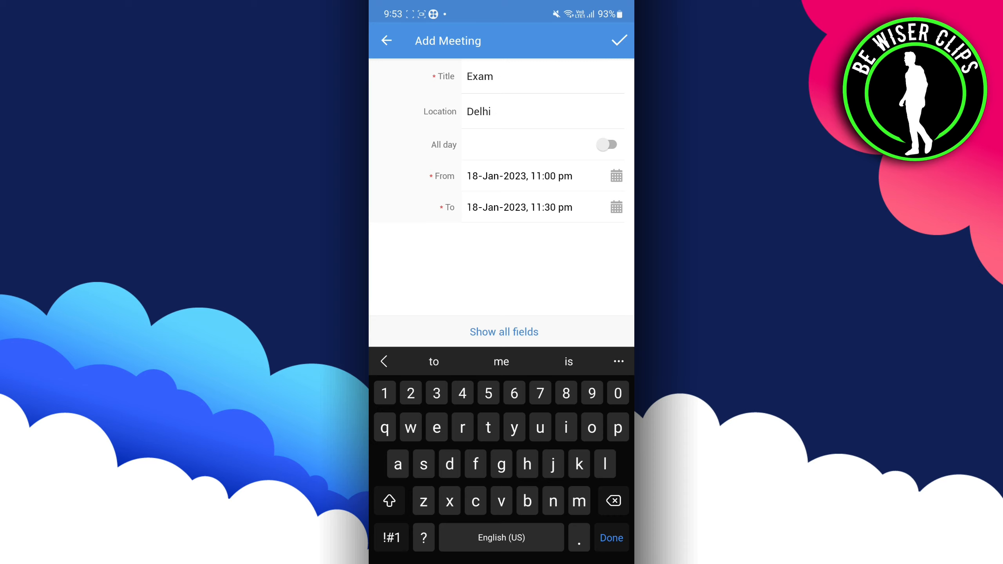
{"action": "left_click", "coordinate": [617, 41]}
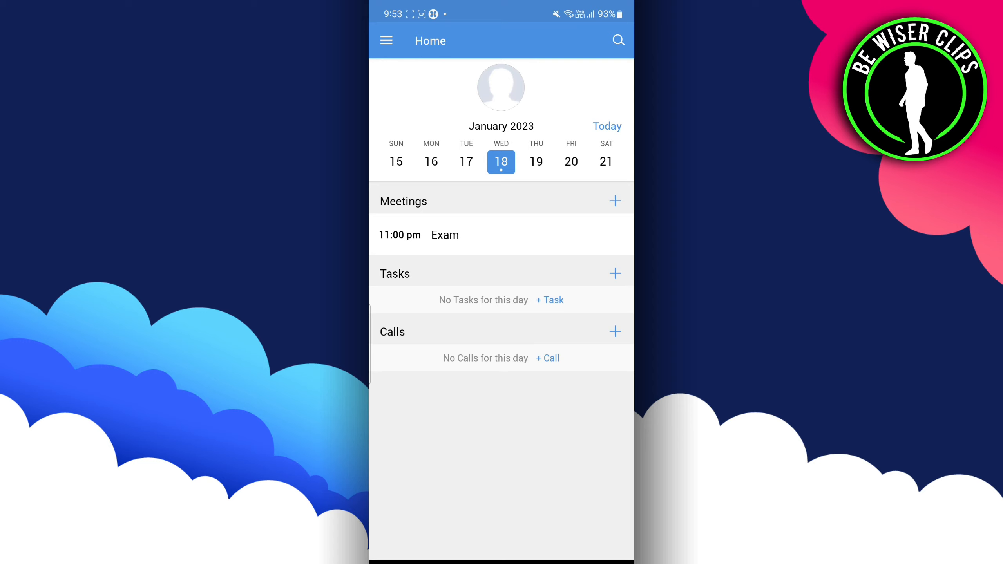